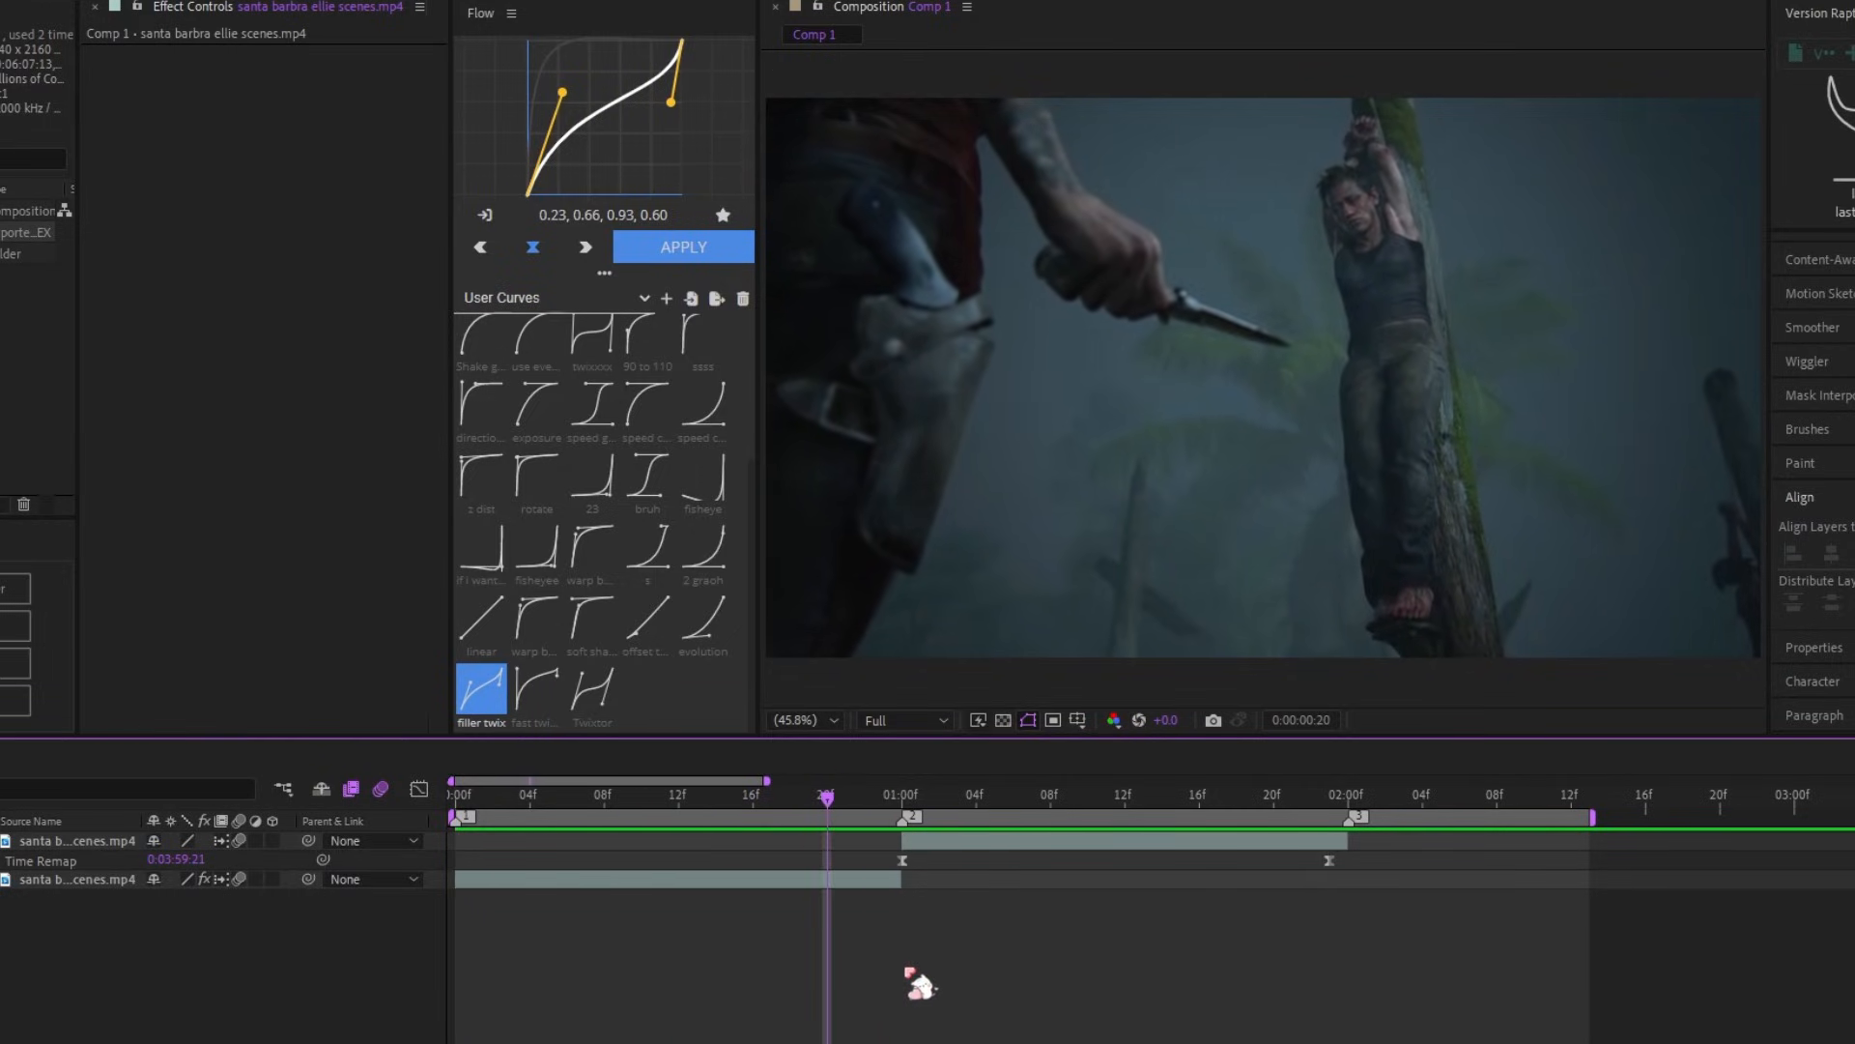
Overlap the two santa barbara clip layers in the timeline with Time Remap enabled on one
left_click(903, 818)
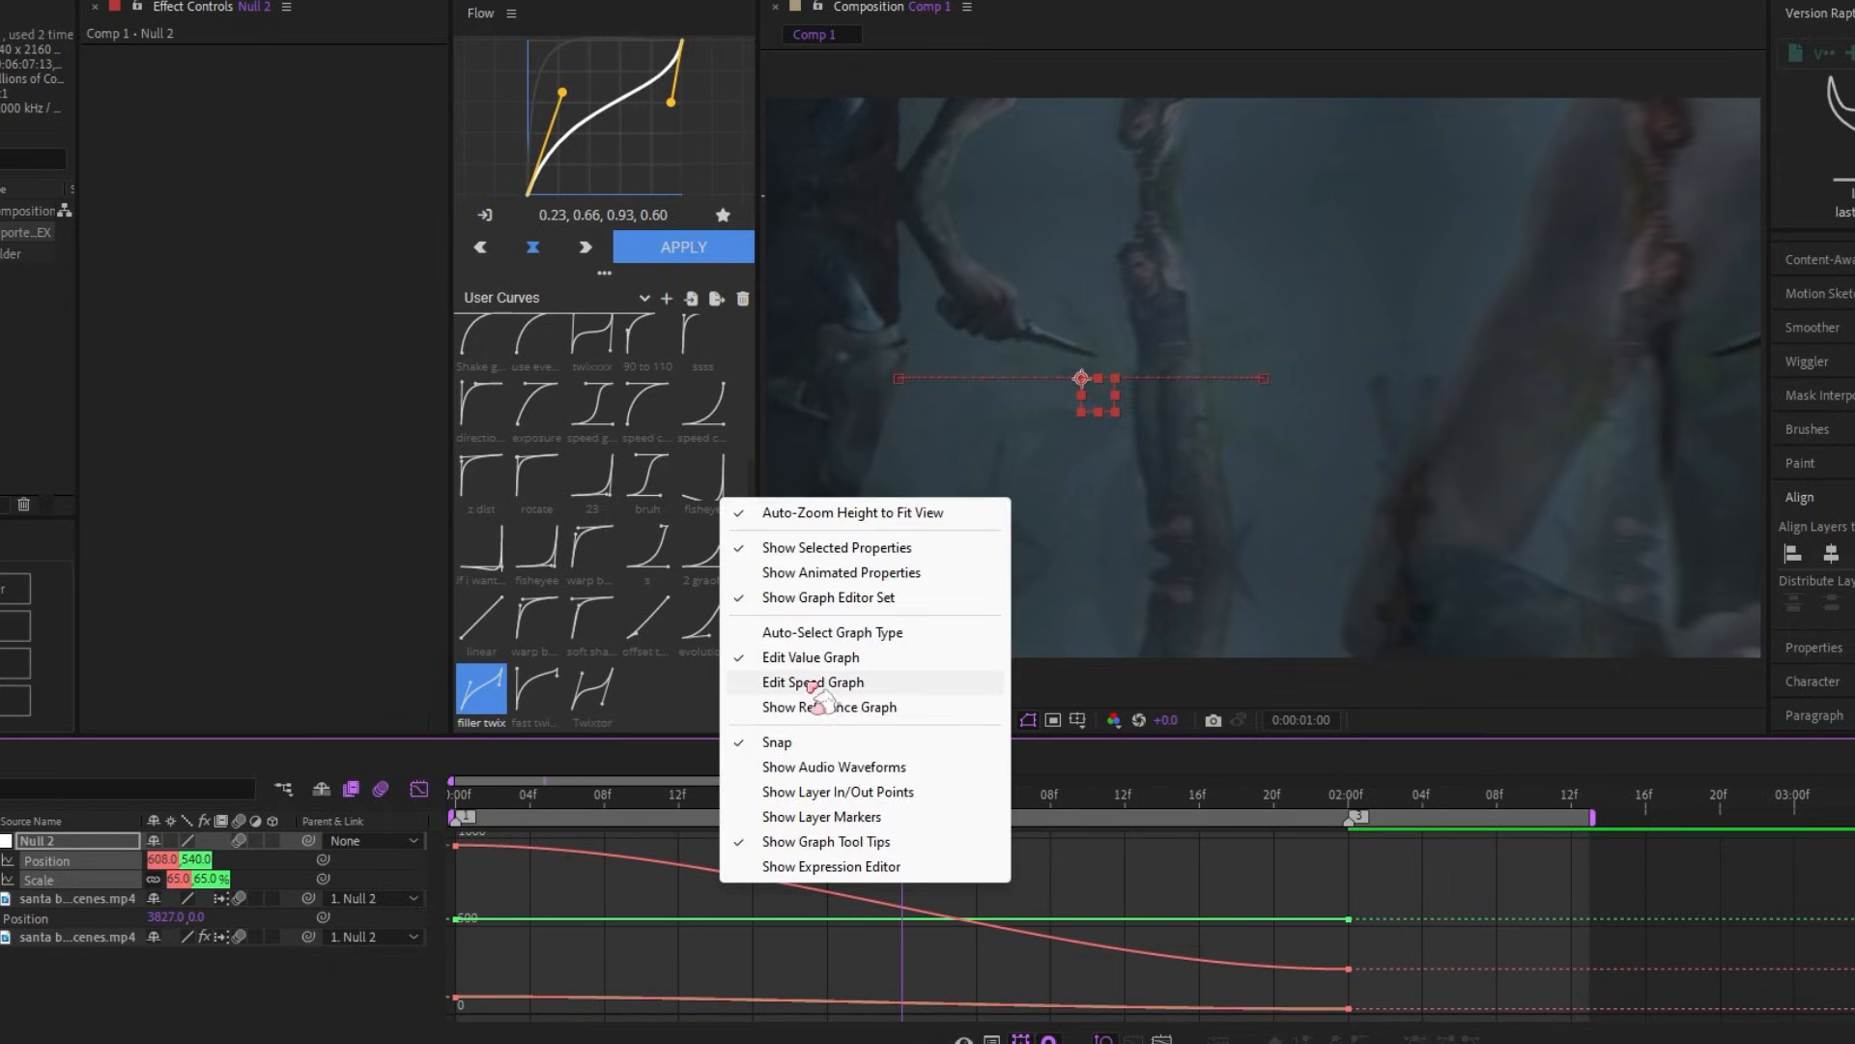
Switch the null's Position and Scale curves to the speed graph for easing
left_click(814, 682)
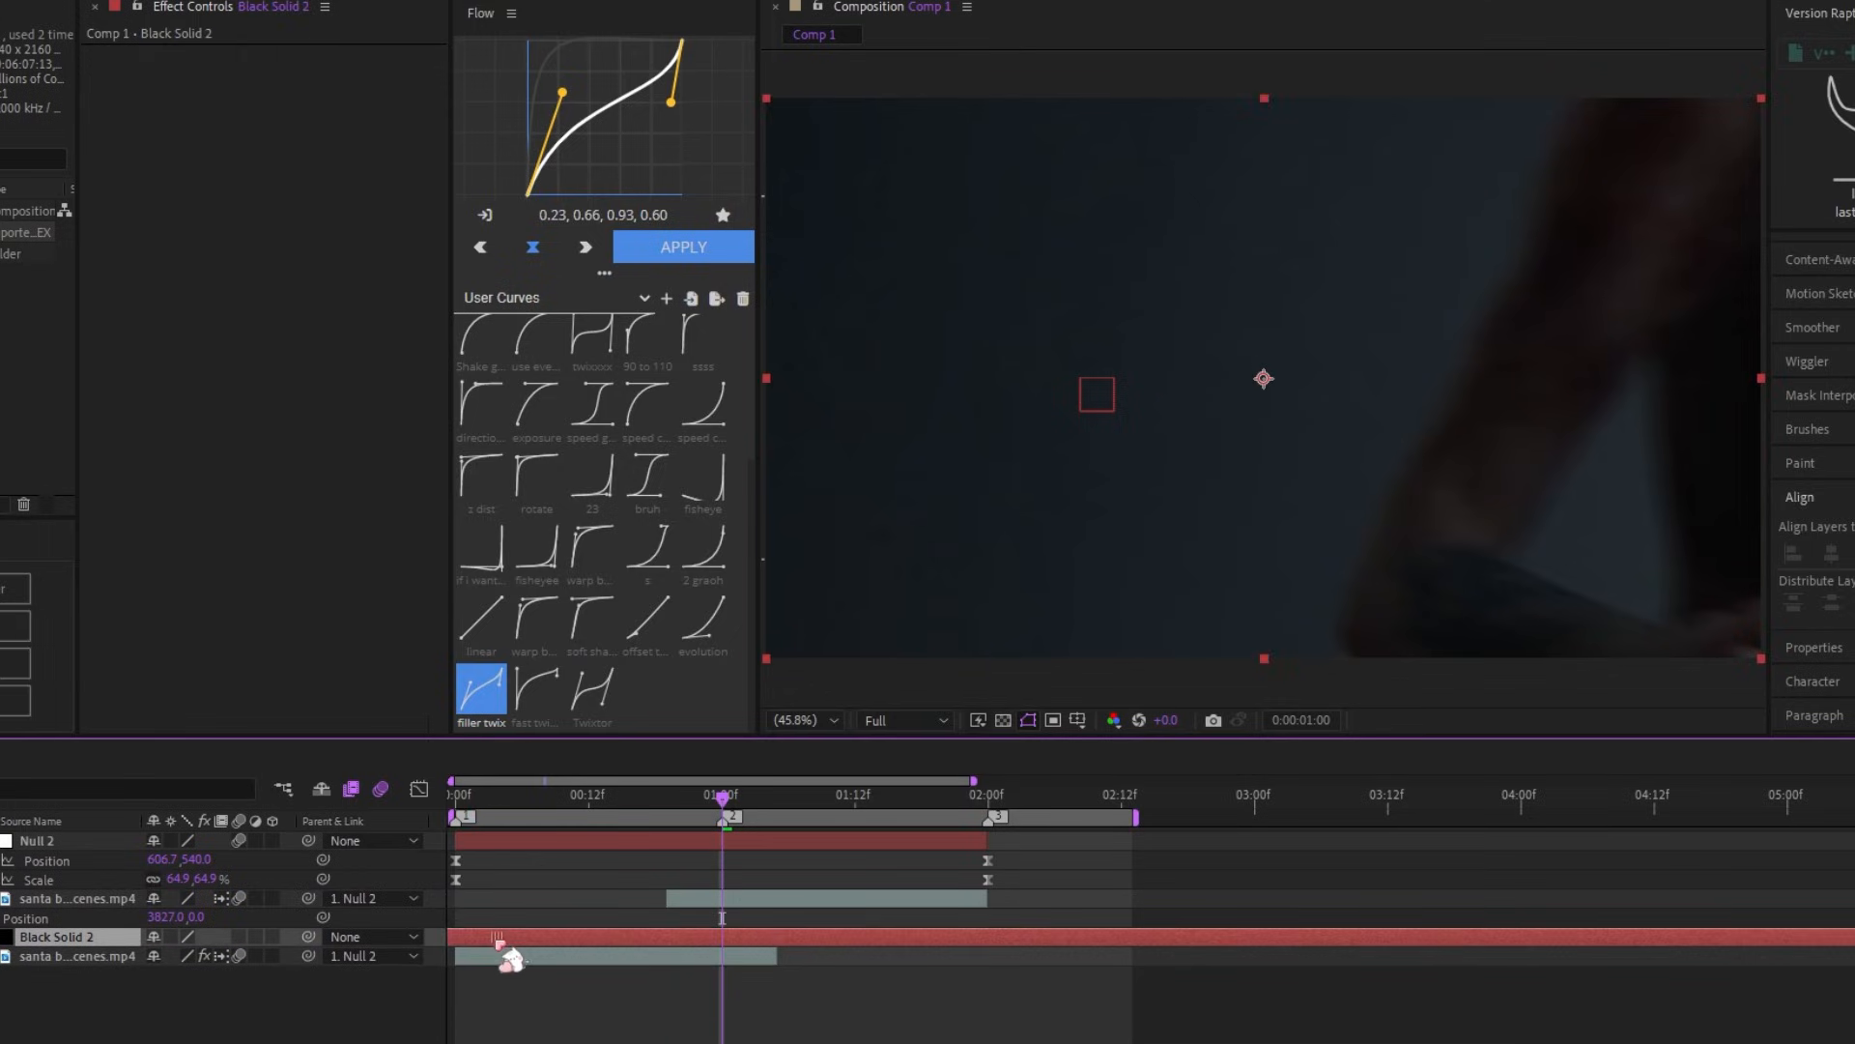
Select the new Black Solid 2 layer in Comp 1 for masking
left_click(71, 898)
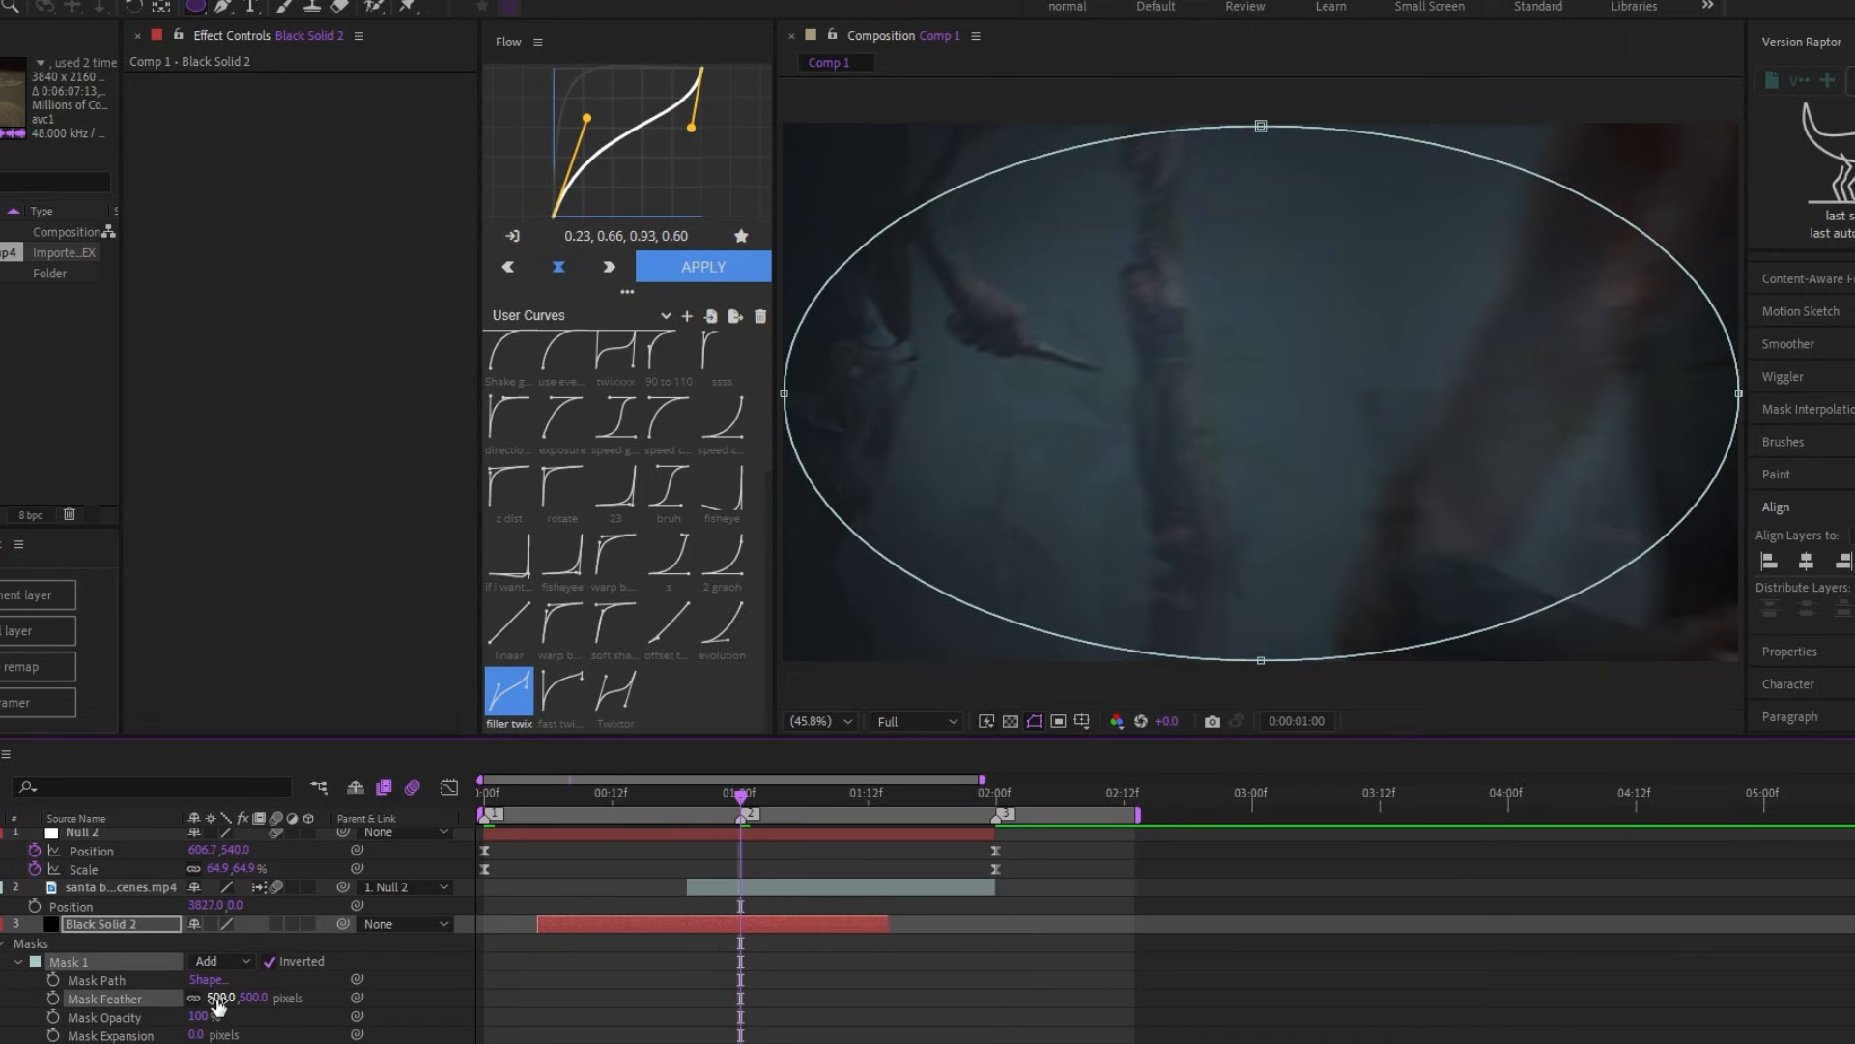
Feather the inverted elliptical mask on Black Solid 2 to 500 pixels
left_click(116, 980)
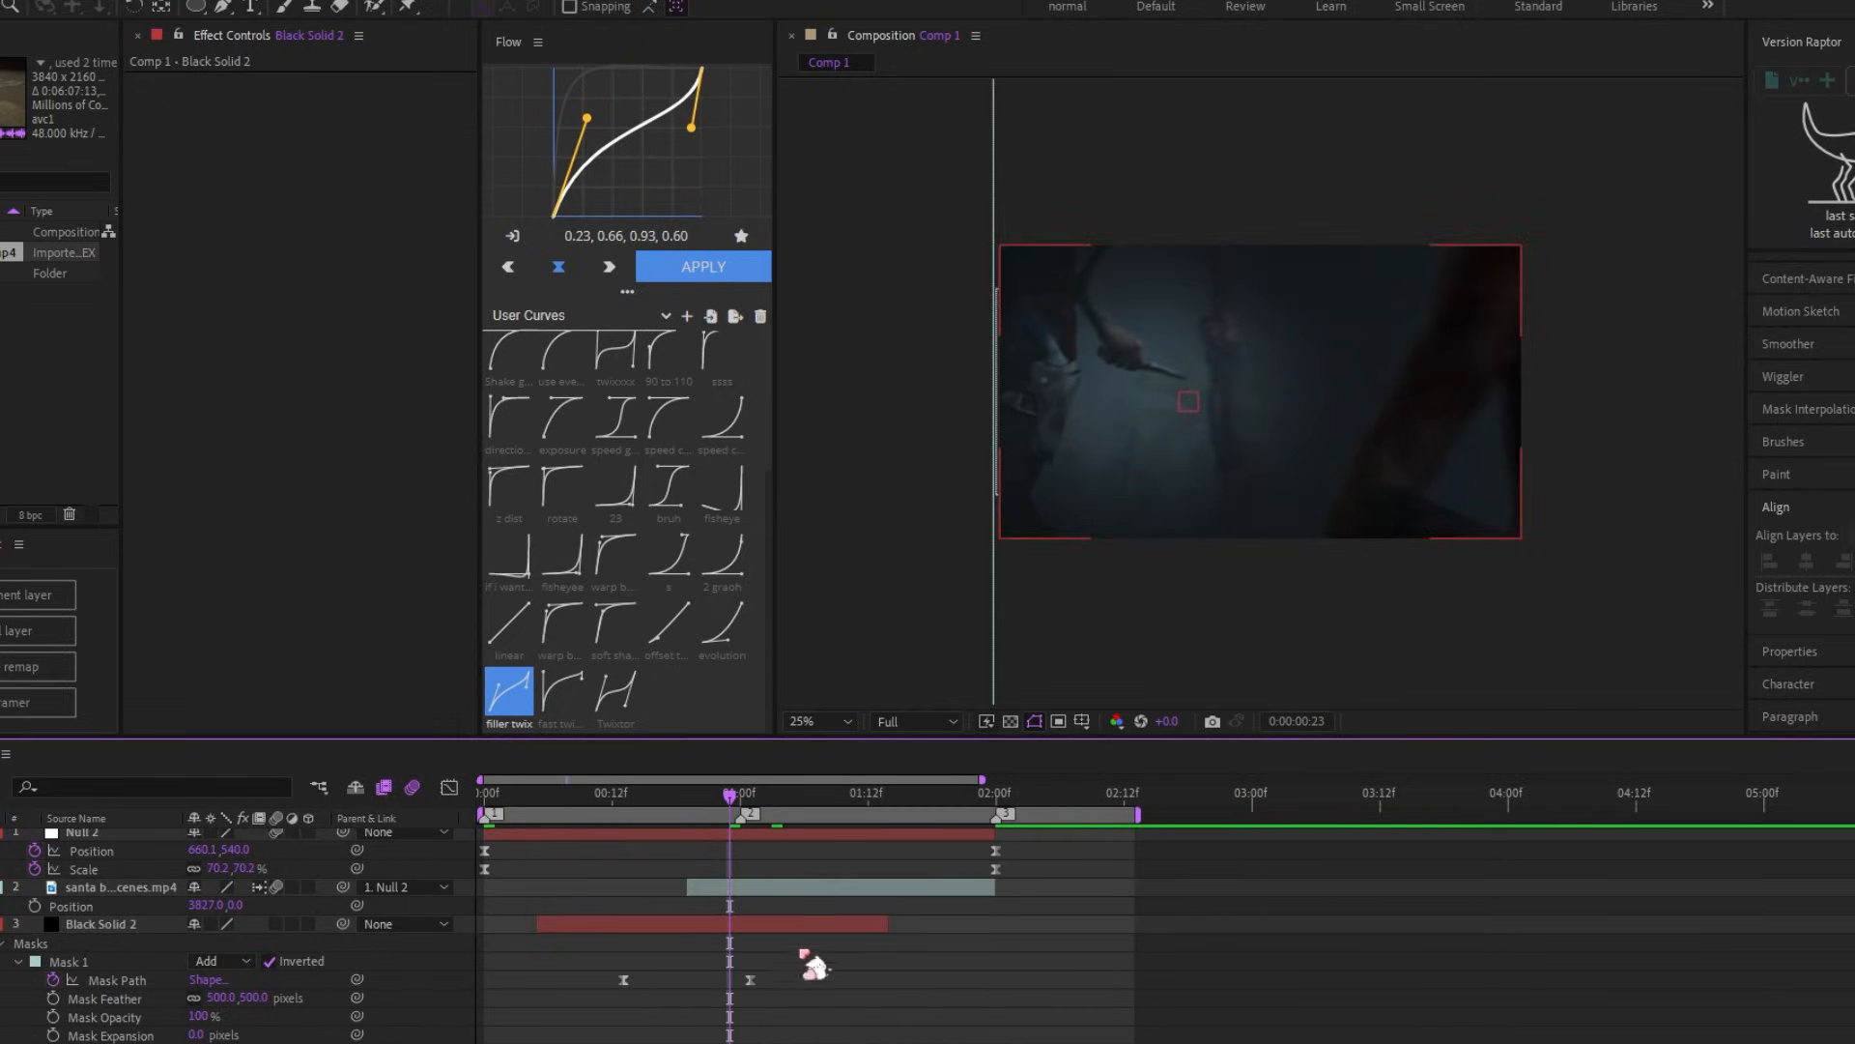
Keyframe Mask 1's path over the transition and preview from the first frame
left_click(481, 792)
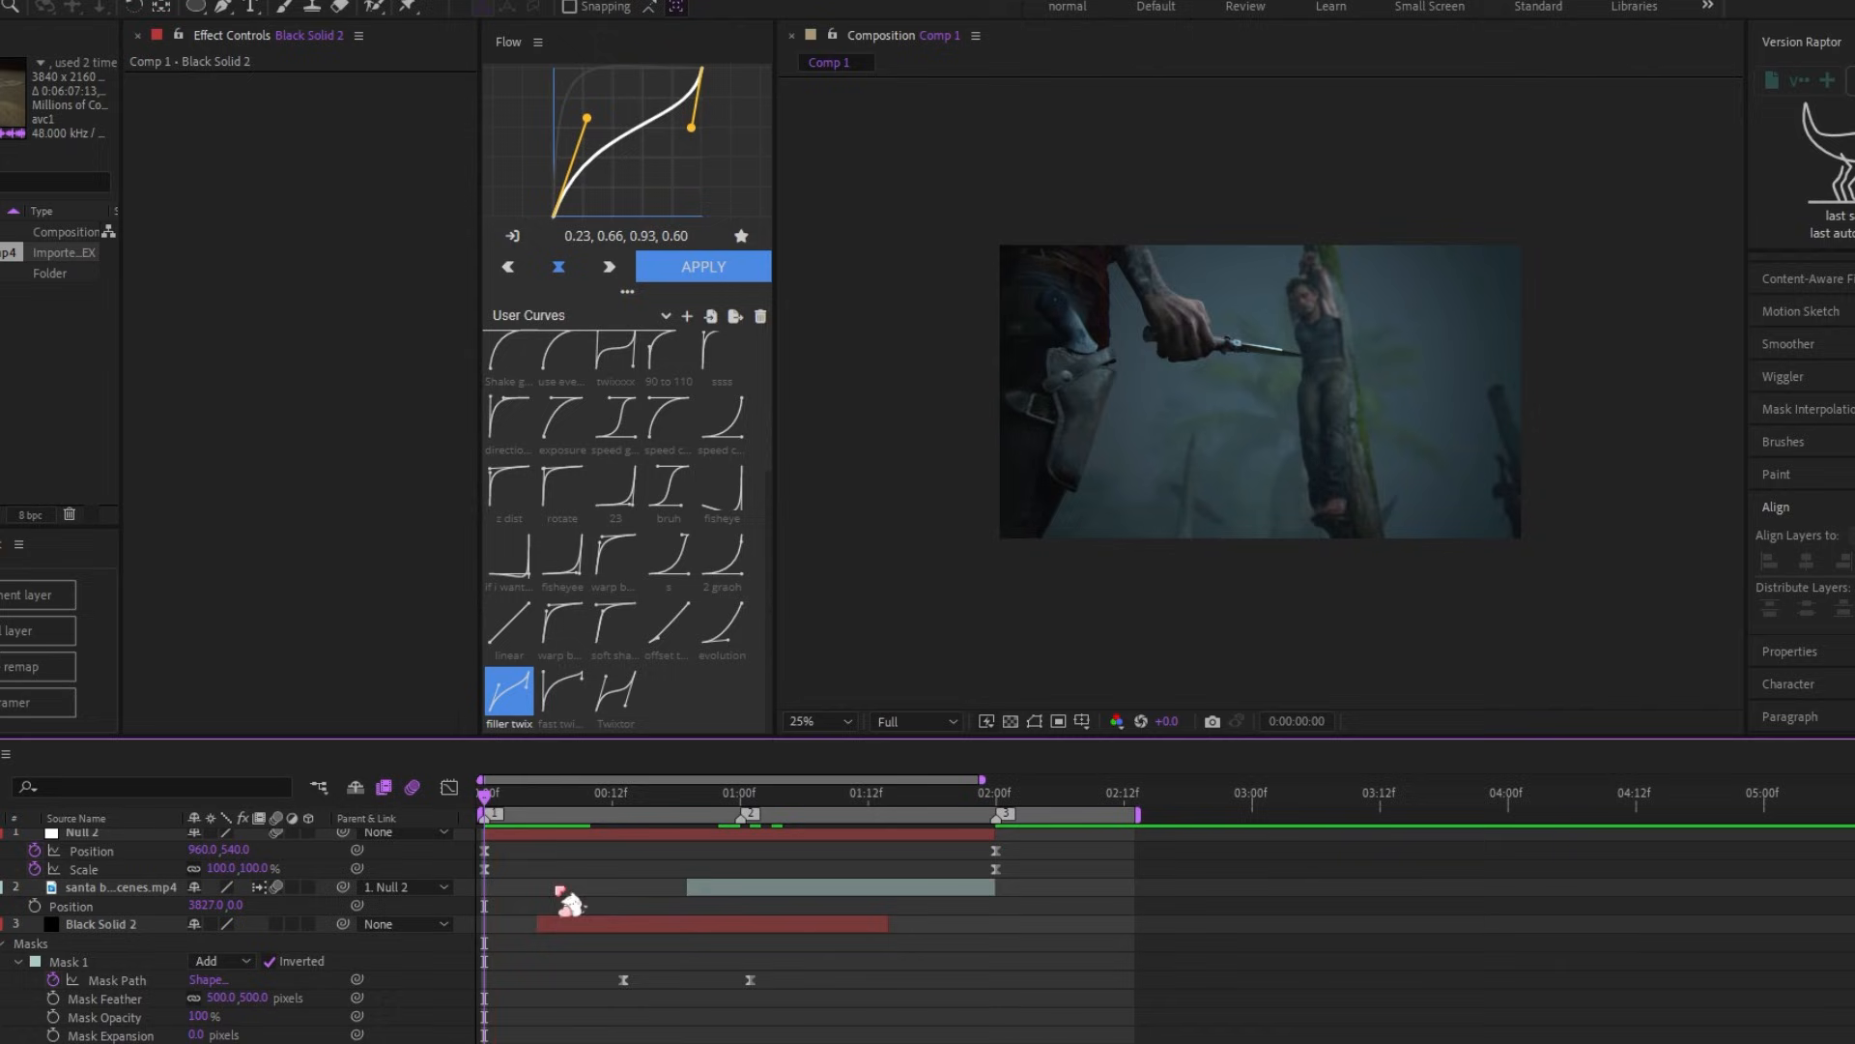